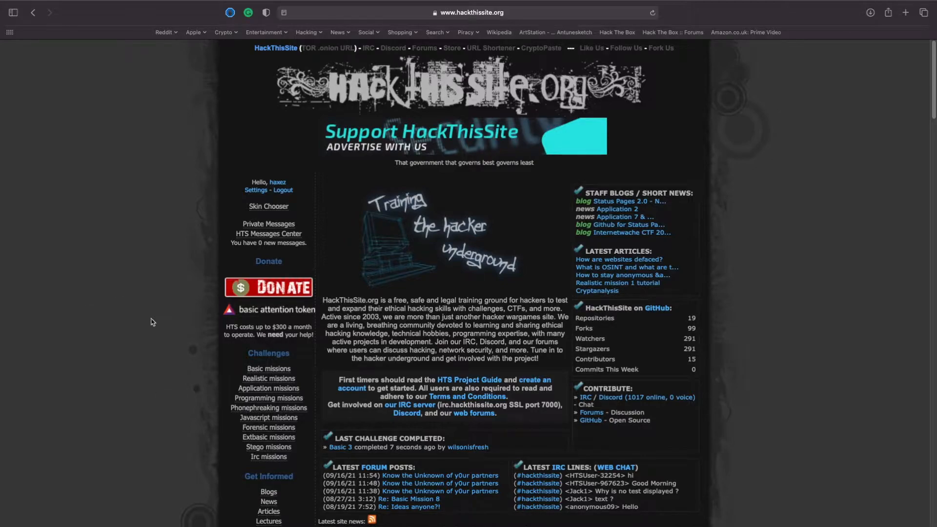
# Go to the Basic missions list and open the Basic 6 mission.
pyautogui.click(268, 368)
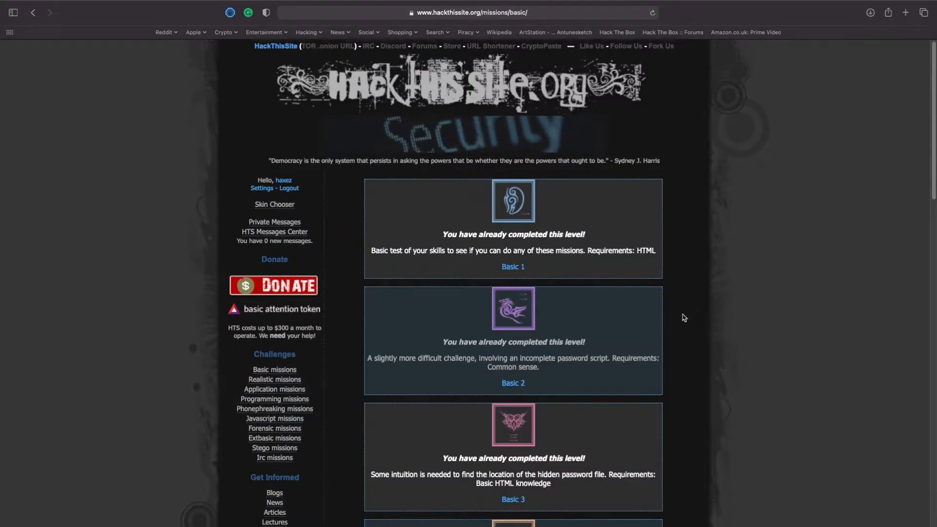
pyautogui.scroll(-3)
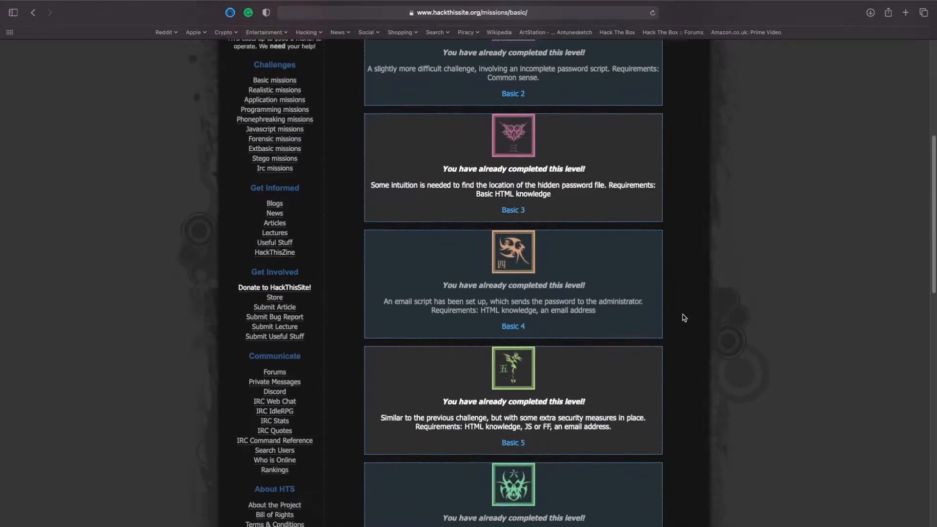
pyautogui.scroll(-3)
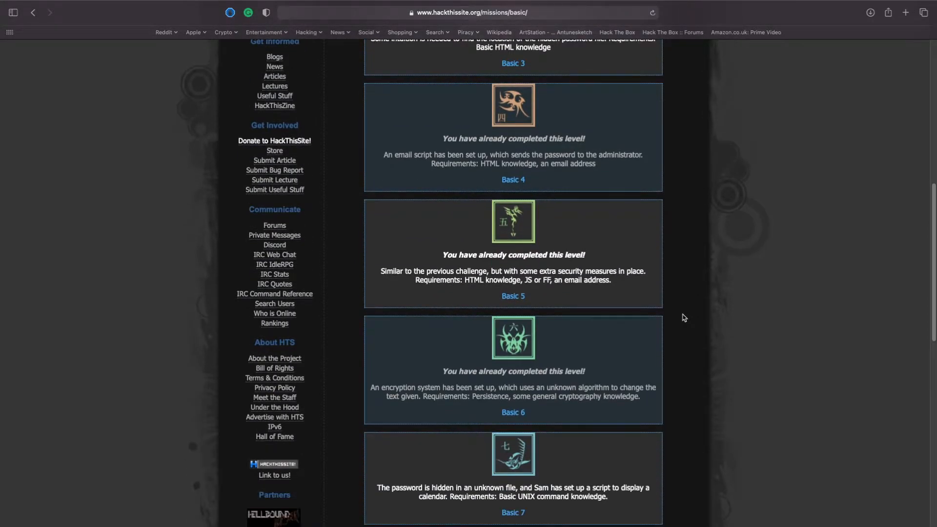
pyautogui.click(512, 411)
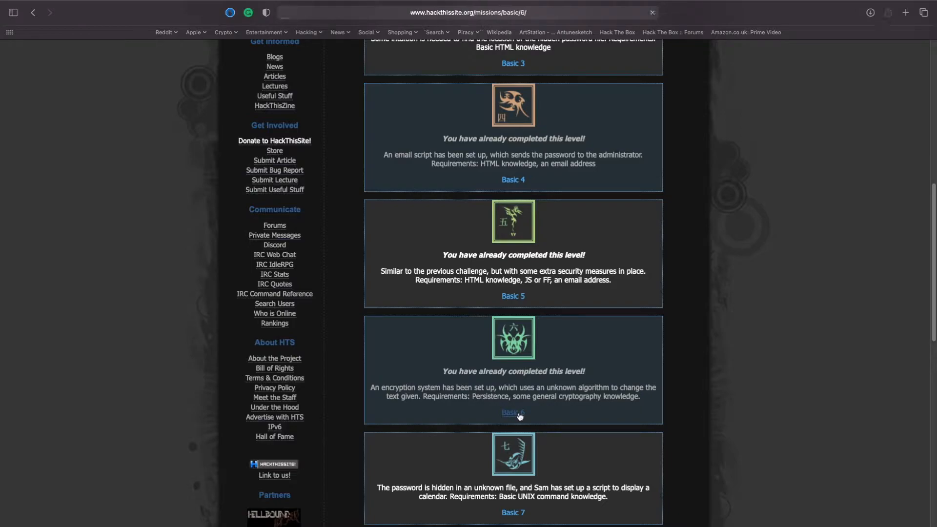
pyautogui.click(513, 412)
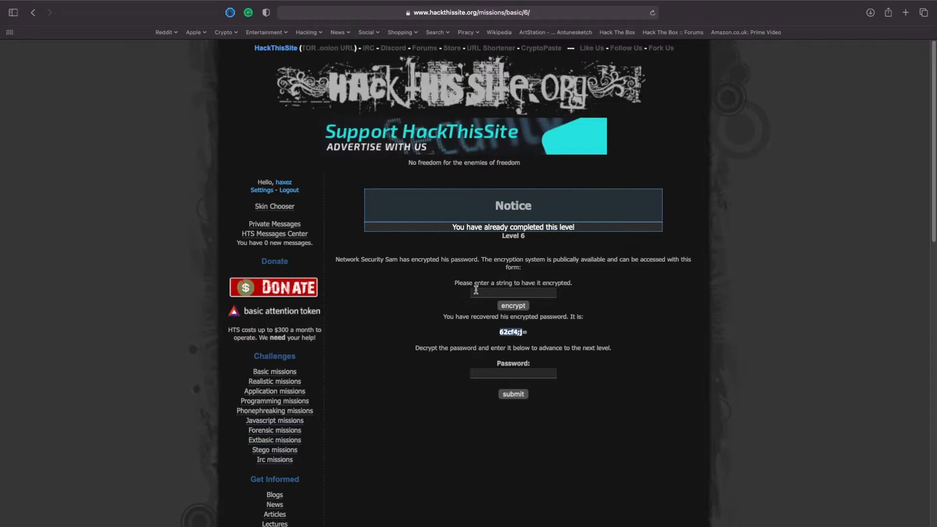
pyautogui.click(513, 293)
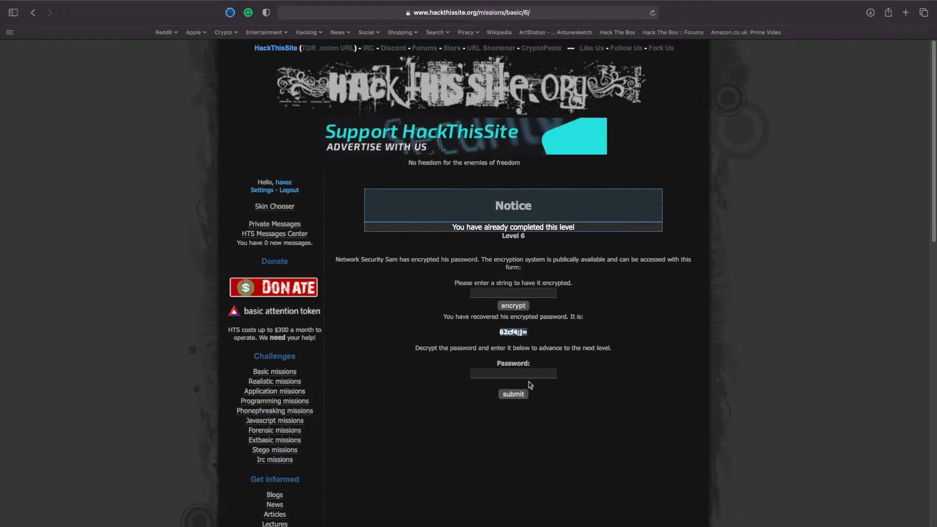
pyautogui.click(513, 293)
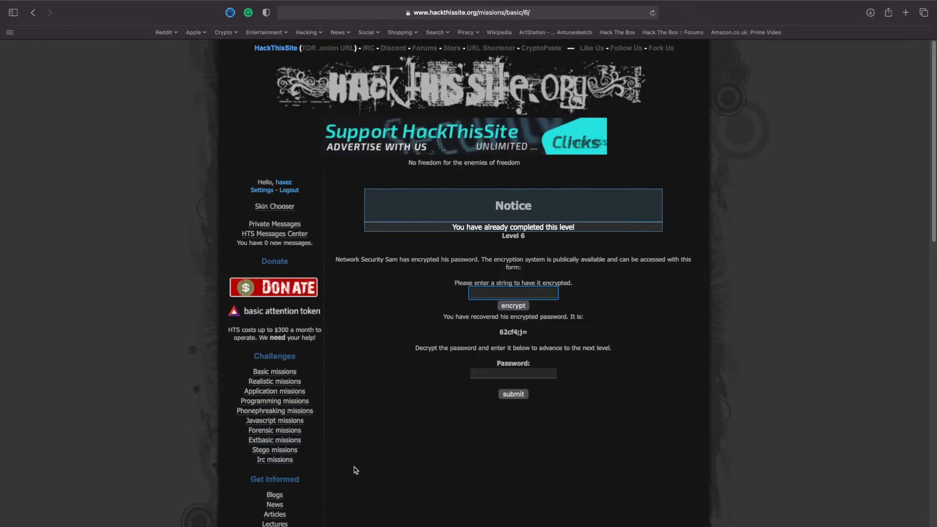
# Encrypt a test string of a's, note the result abcdef, and return to the Basic 6 form.
pyautogui.write('abcd')
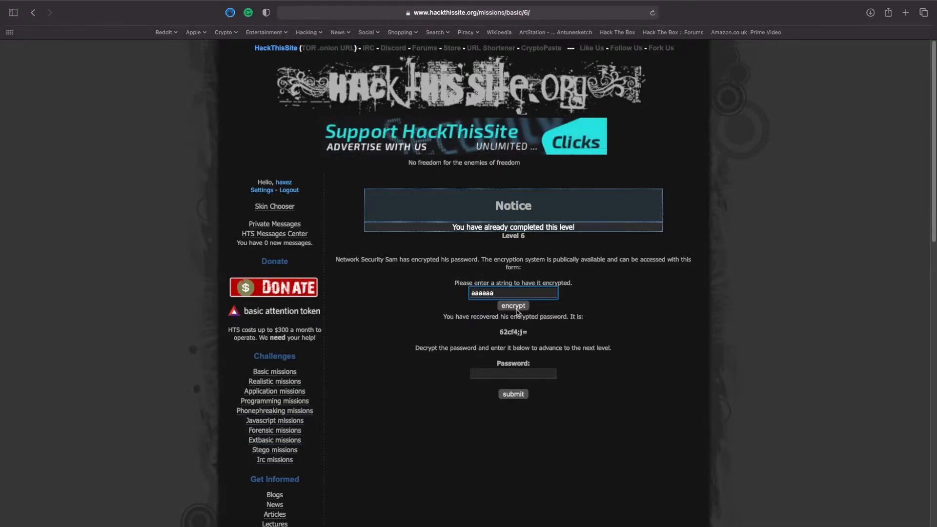
pyautogui.click(512, 305)
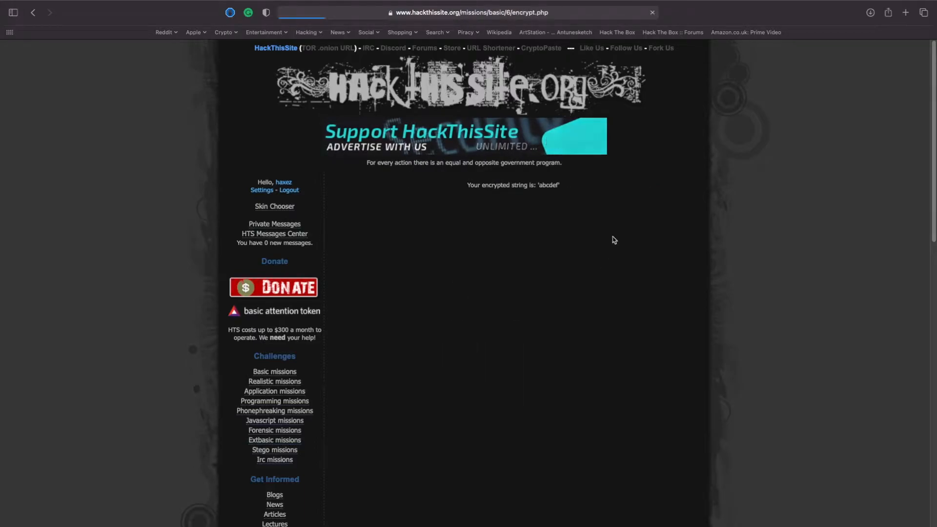
pyautogui.doubleClick(548, 184)
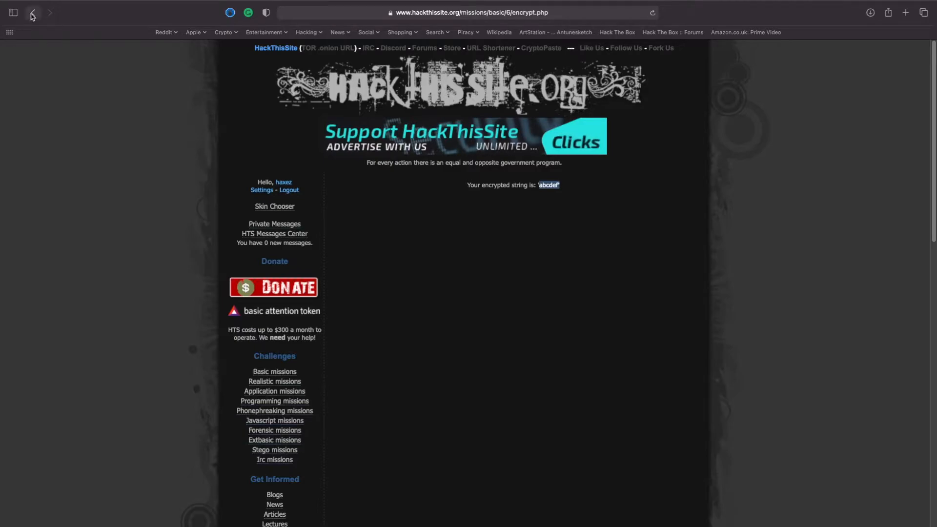
pyautogui.click(32, 12)
pyautogui.write('11')
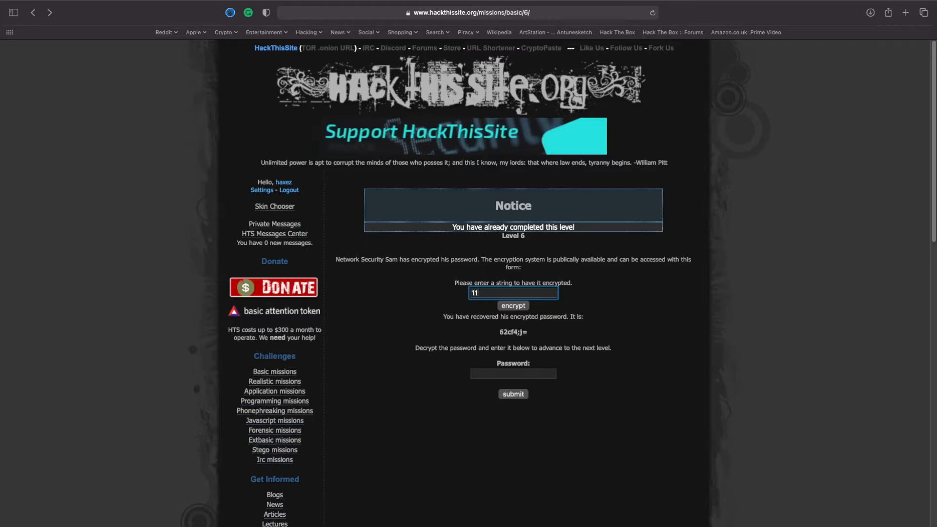
# Encrypt 111111 and !!!!!! to see results 123456 and !"#$%&, then bring up an ASCII table.
pyautogui.click(512, 306)
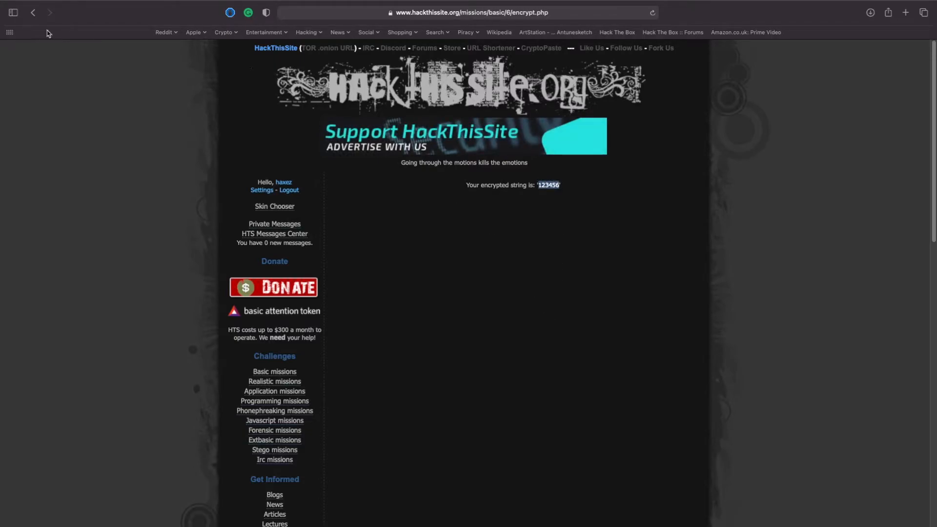
pyautogui.click(34, 13)
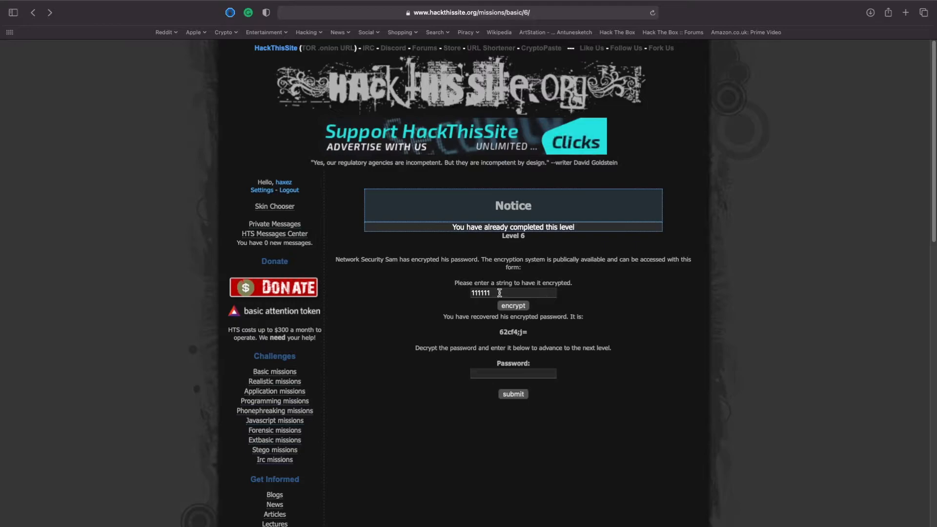
pyautogui.tripleClick(495, 293)
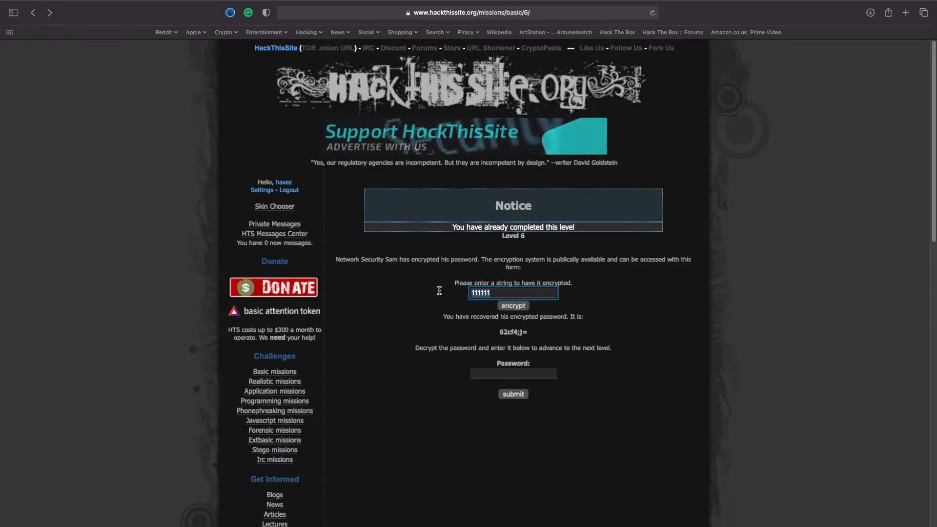
pyautogui.moveTo(517, 332)
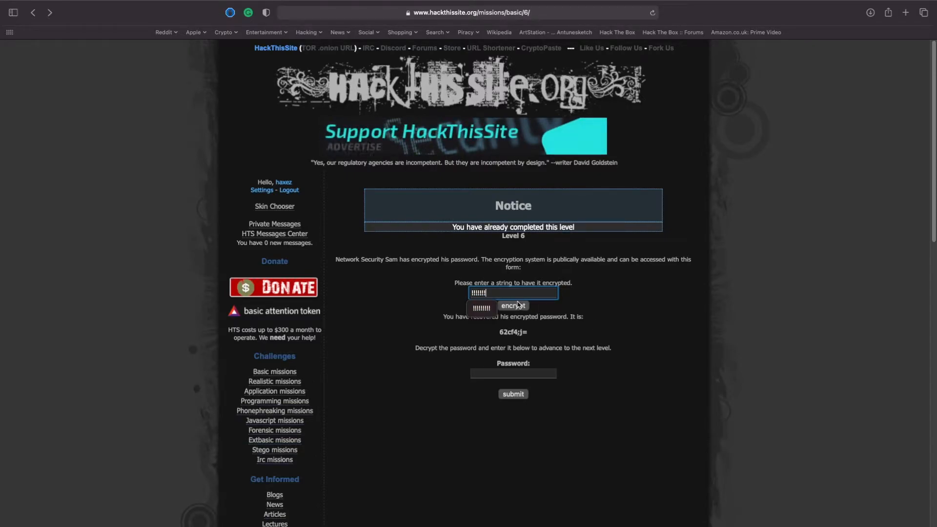
pyautogui.click(513, 306)
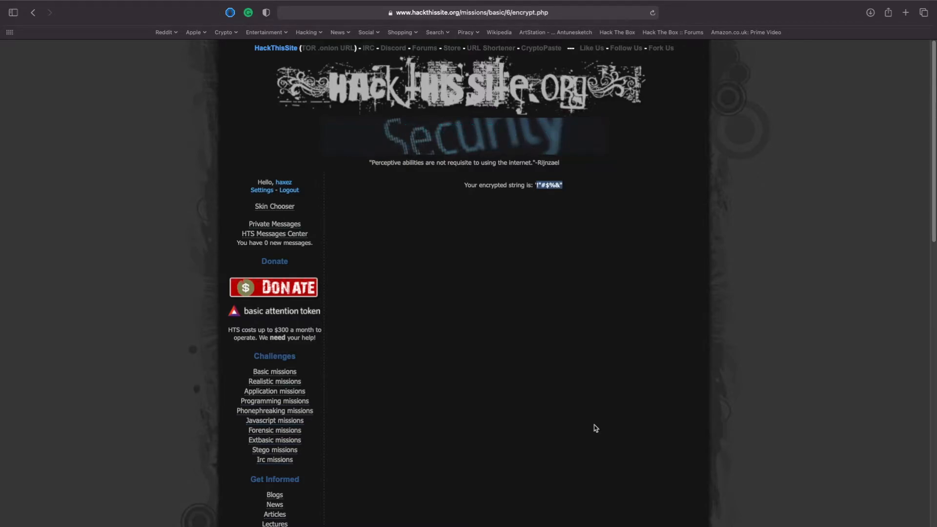
pyautogui.click(705, 46)
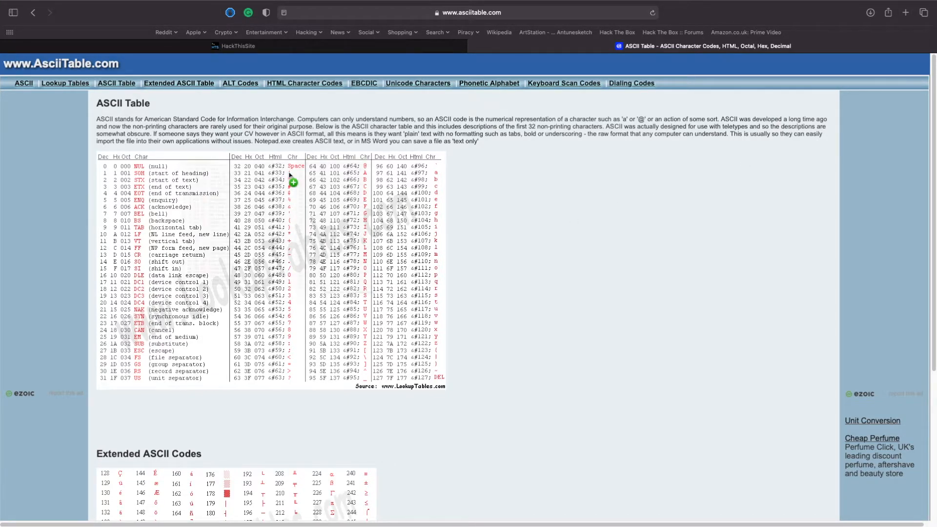
pyautogui.moveTo(239, 176)
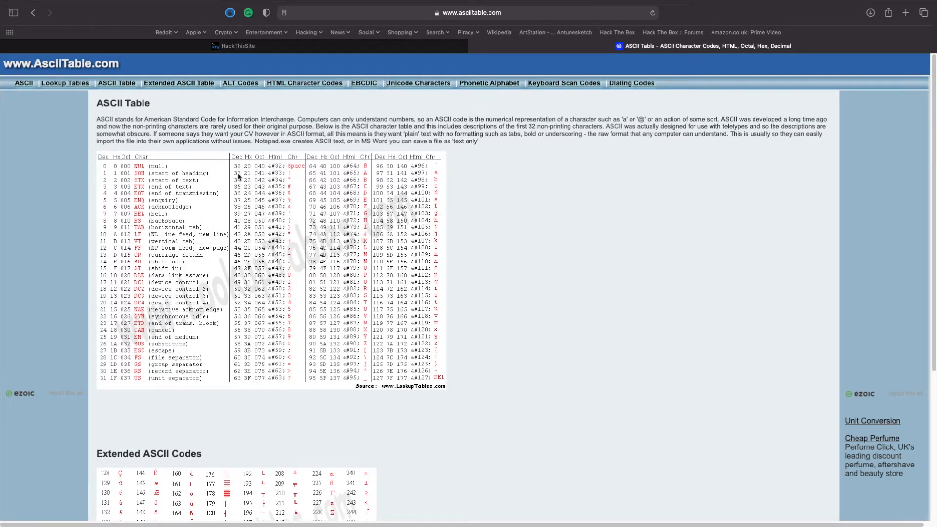
pyautogui.moveTo(233, 185)
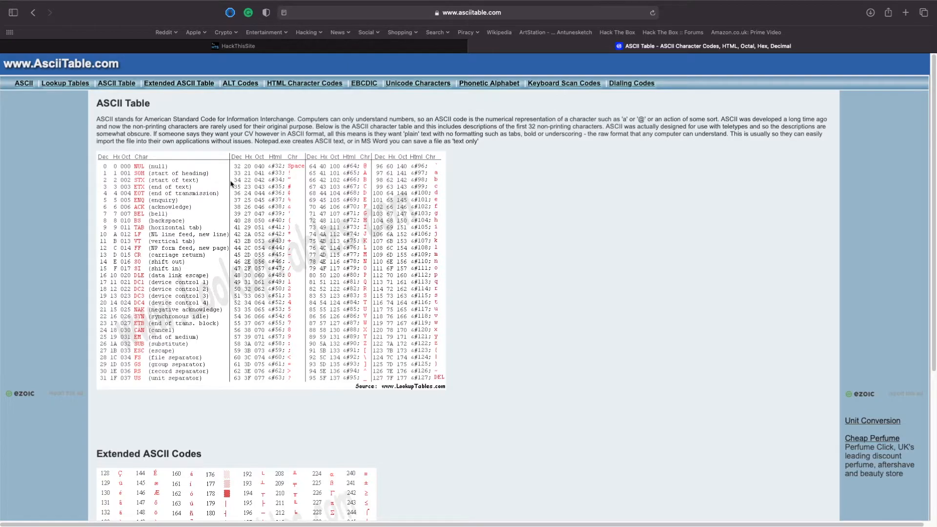
pyautogui.moveTo(235, 179)
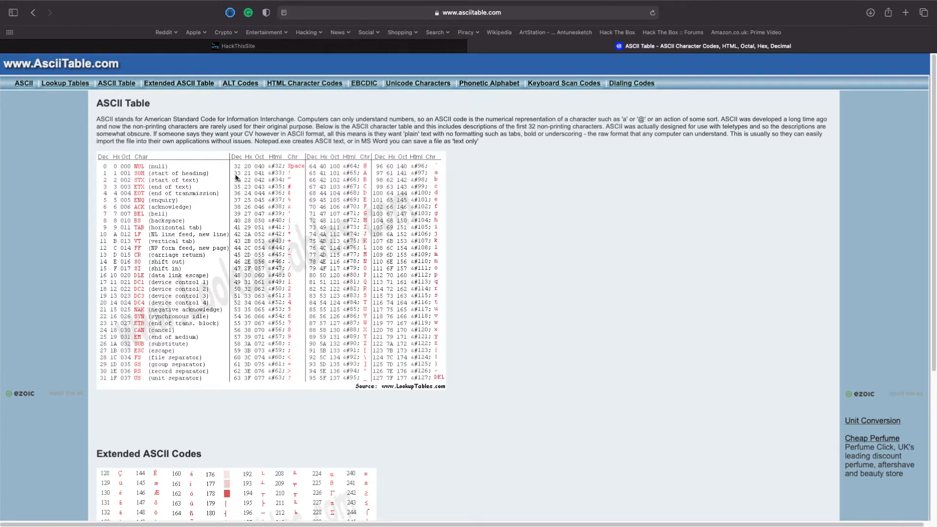
pyautogui.moveTo(237, 183)
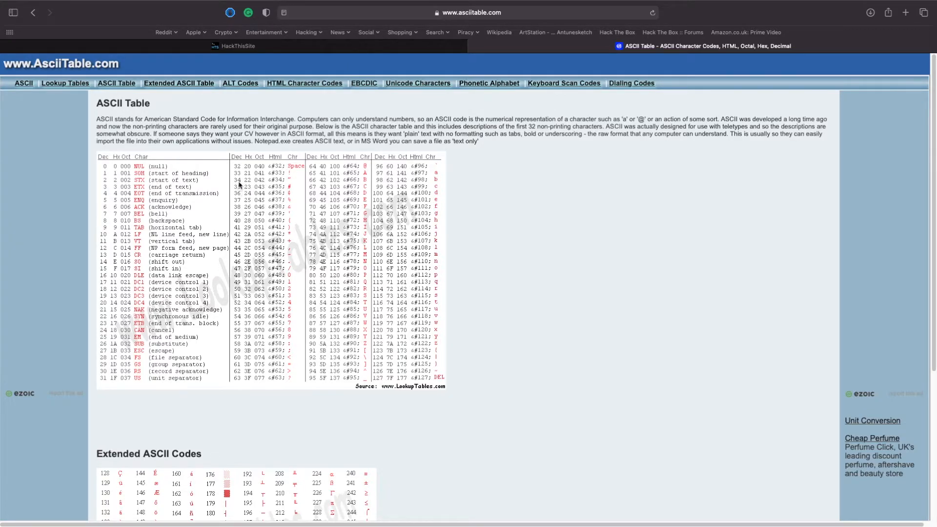
pyautogui.moveTo(312, 181)
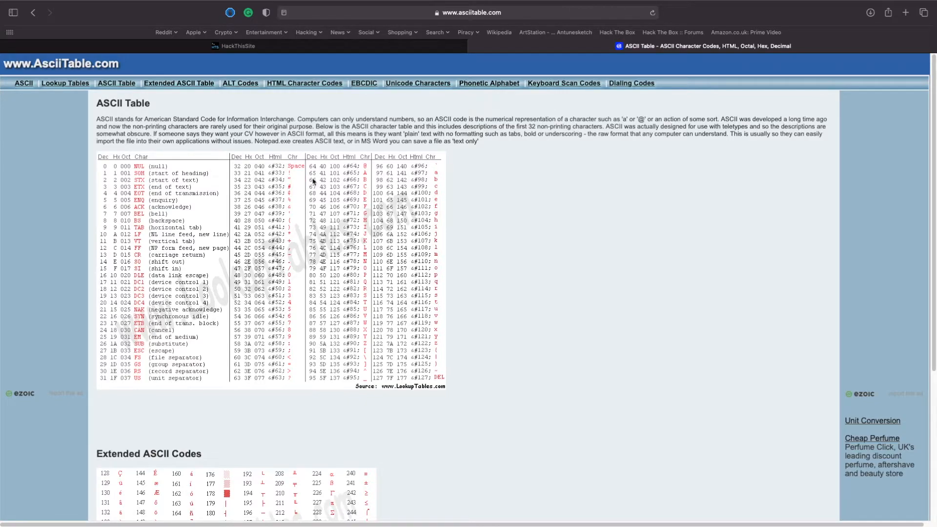
# Compare the ASCII table with the HackThisSite tab, then go back to the Basic 6 mission page.
pyautogui.click(238, 46)
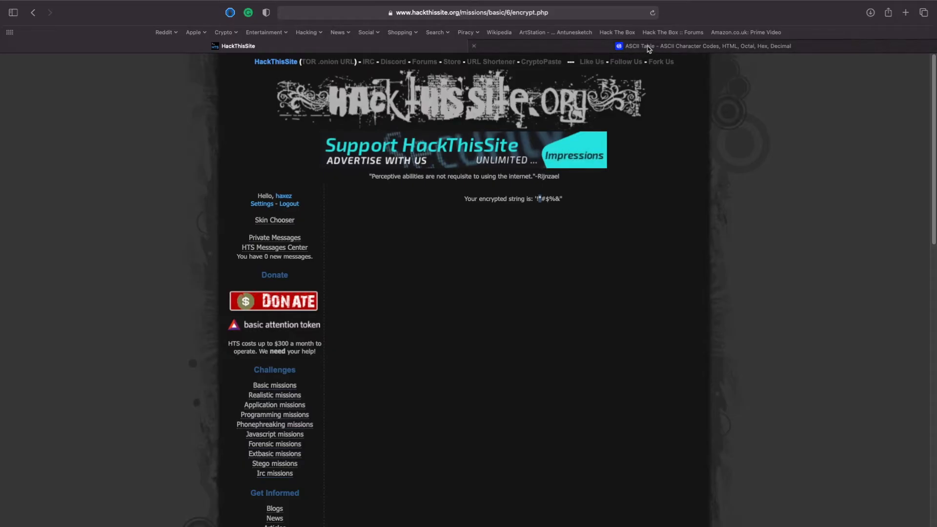
pyautogui.click(707, 46)
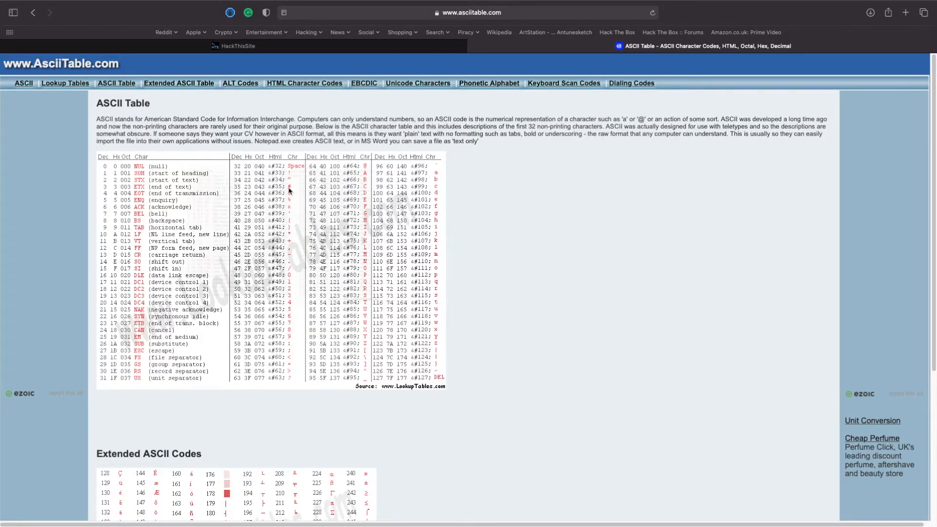
pyautogui.moveTo(464, 56)
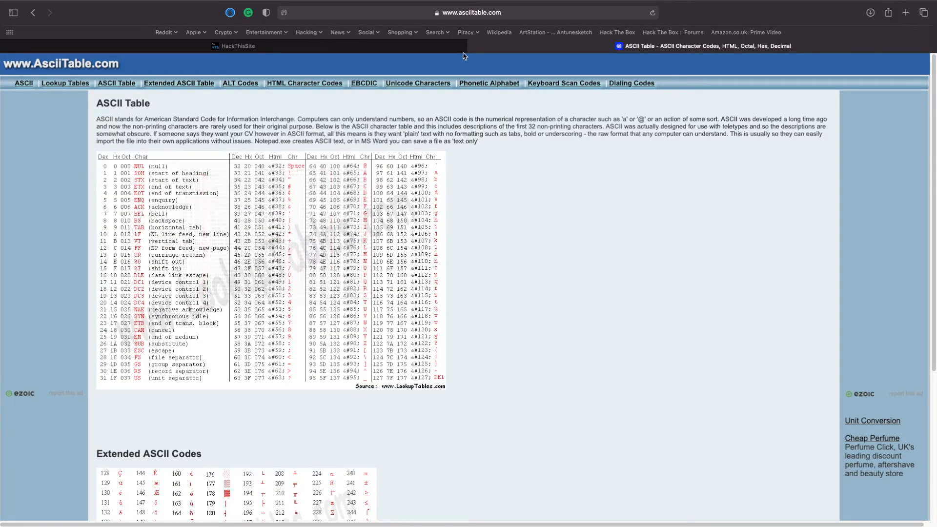
pyautogui.click(238, 45)
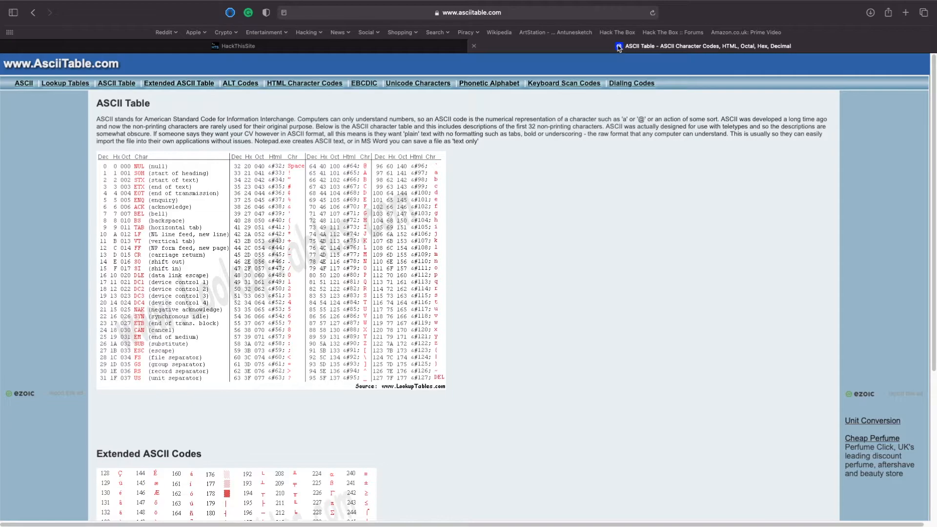
pyautogui.moveTo(293, 388)
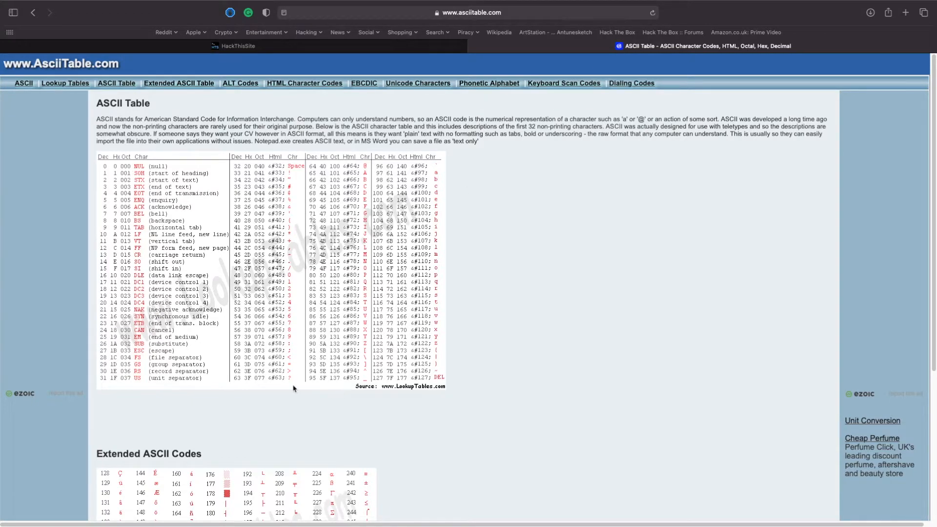
pyautogui.moveTo(490, 251)
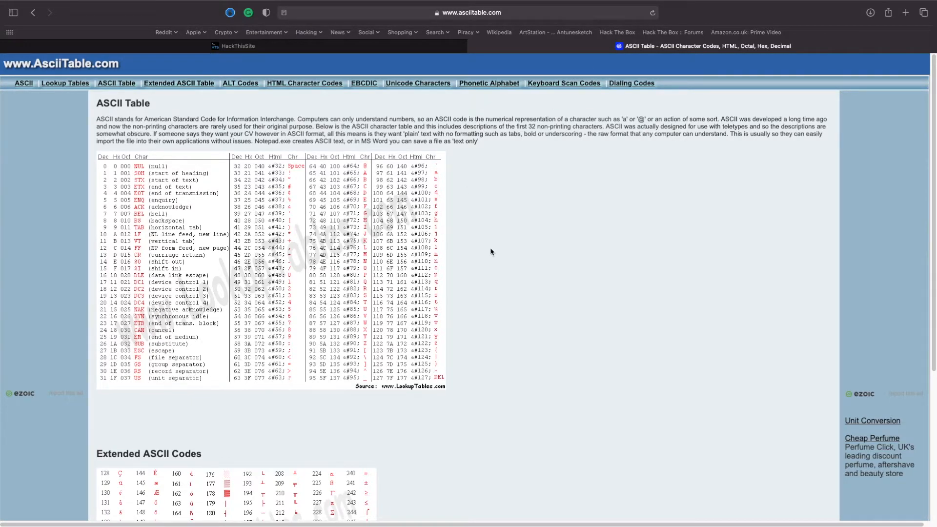
pyautogui.click(237, 46)
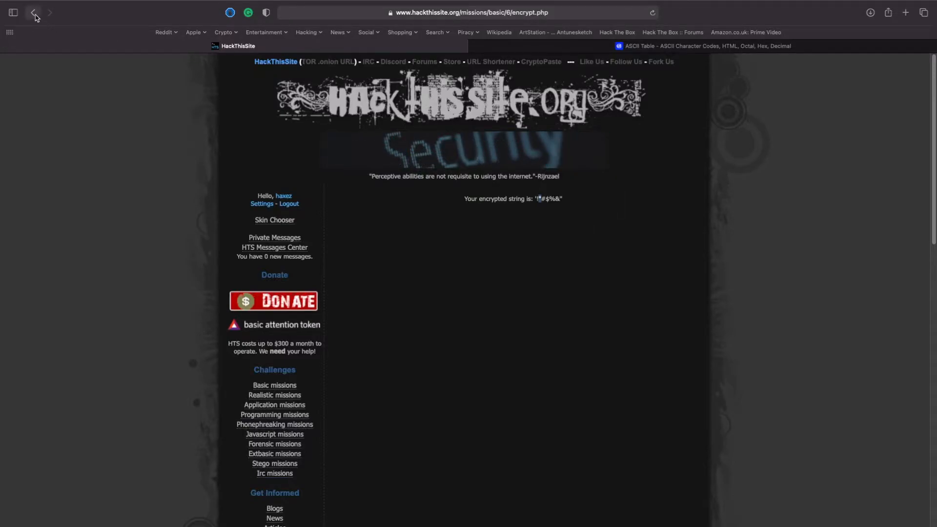
pyautogui.click(33, 13)
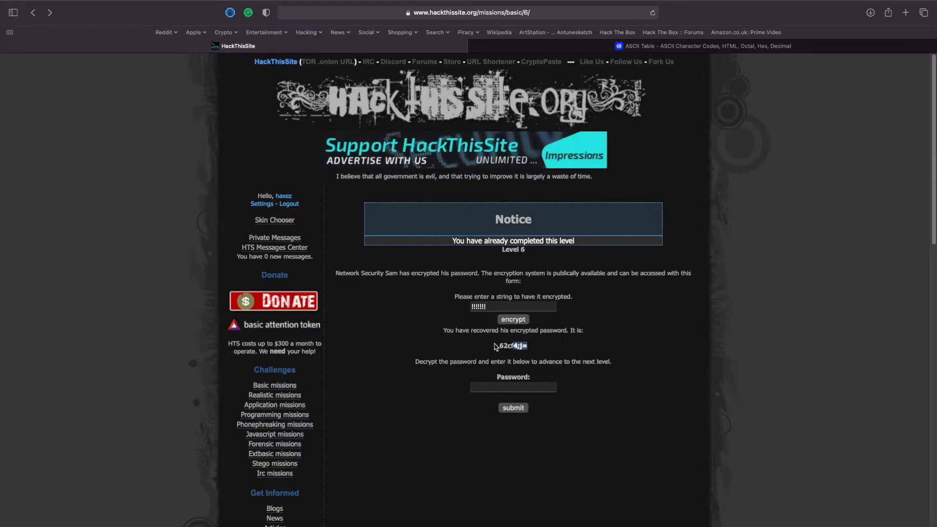
pyautogui.moveTo(474, 487)
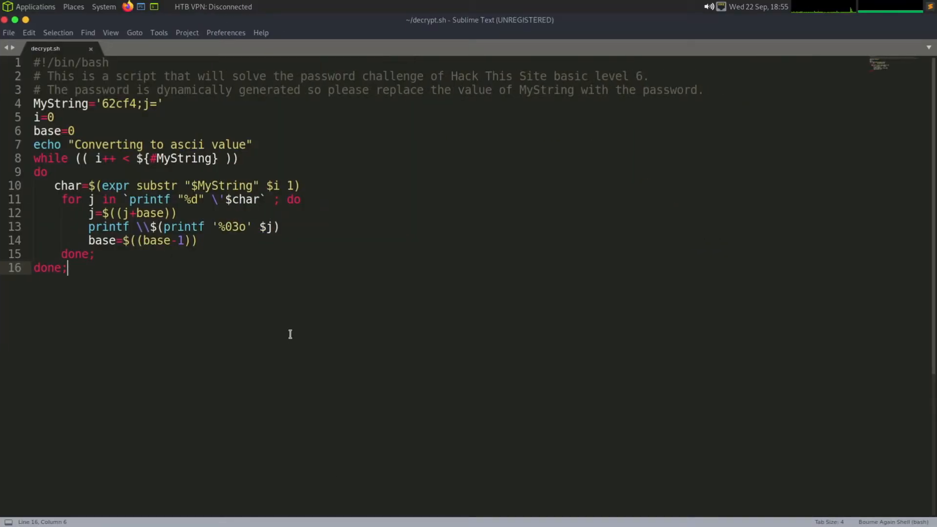
pyautogui.moveTo(78, 138)
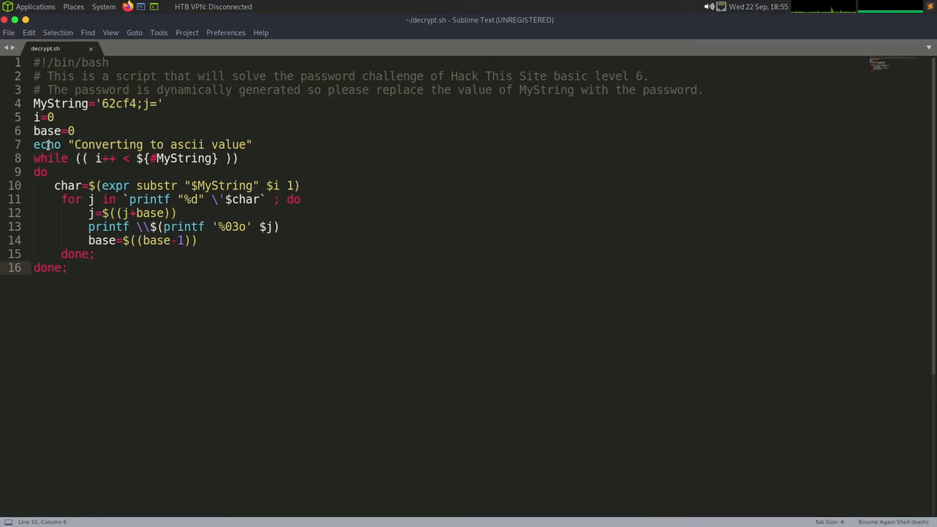
# Highlight parts of decrypt.sh, including the line adding base to j, while explaining them.
pyautogui.doubleClick(59, 104)
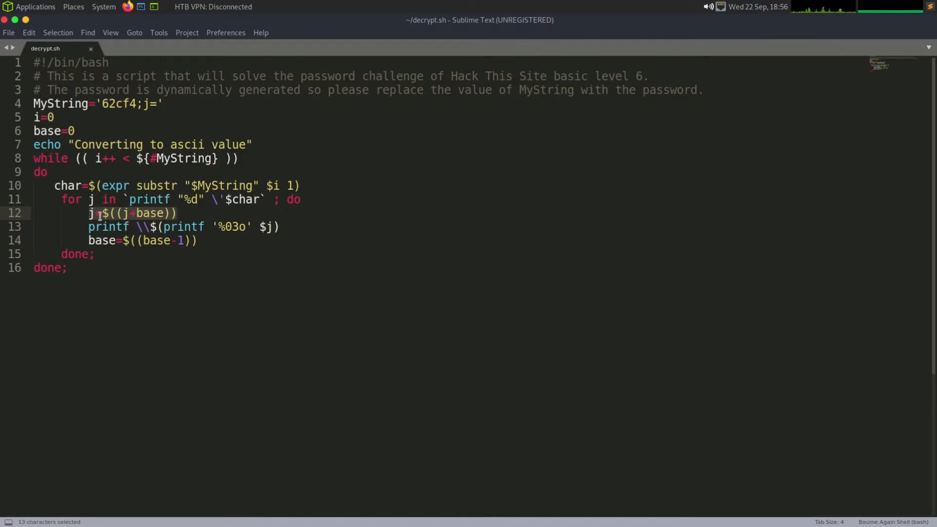
pyautogui.click(95, 212)
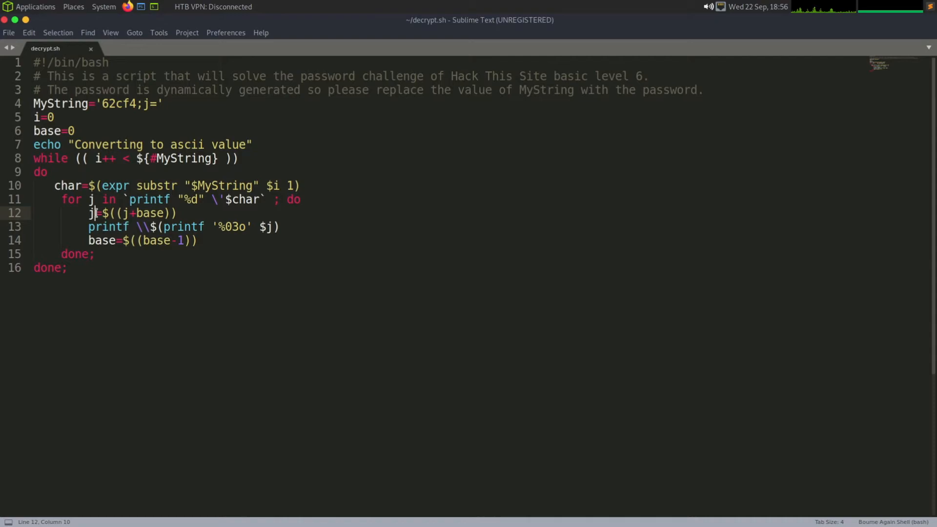
pyautogui.moveTo(223, 347)
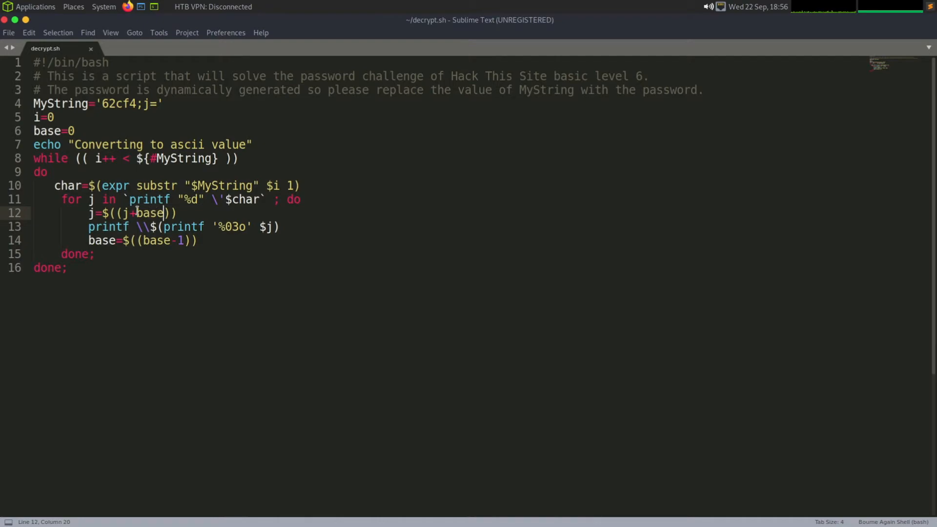
pyautogui.click(90, 213)
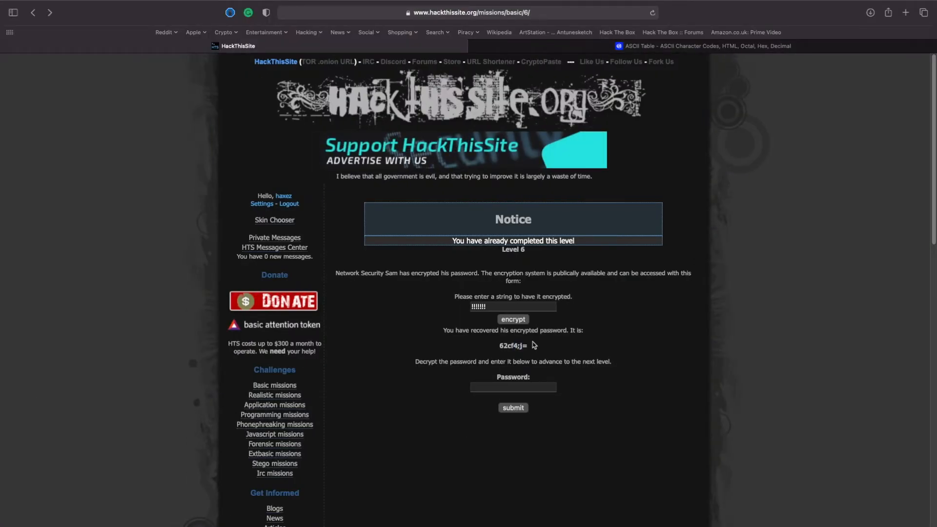
pyautogui.rightClick(512, 345)
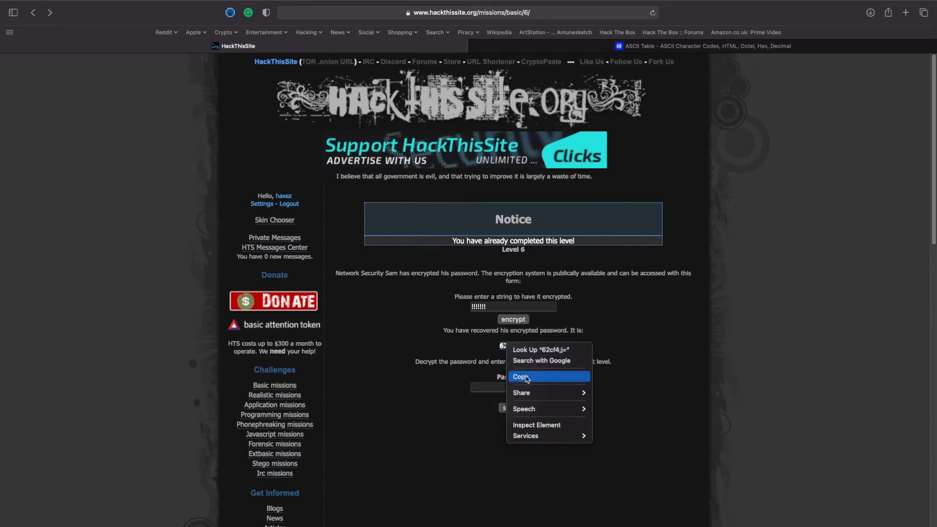
pyautogui.click(519, 377)
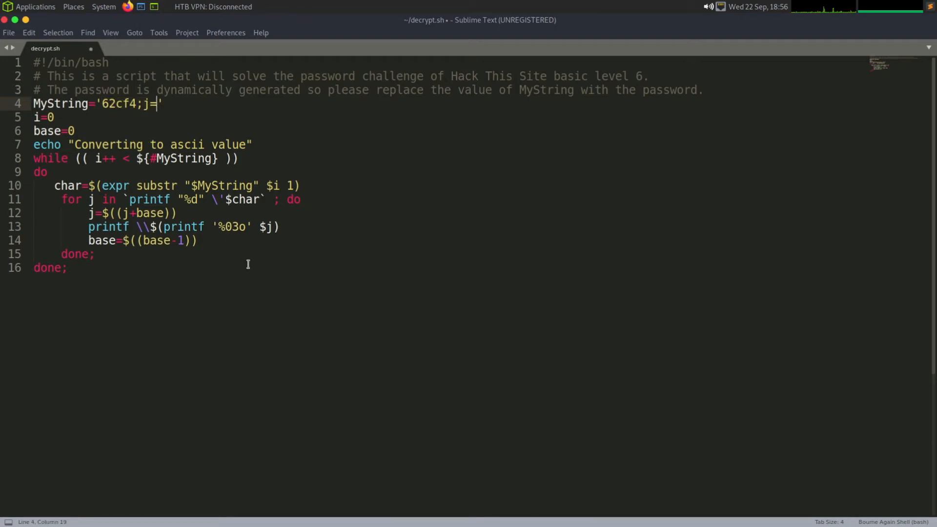
pyautogui.click(67, 267)
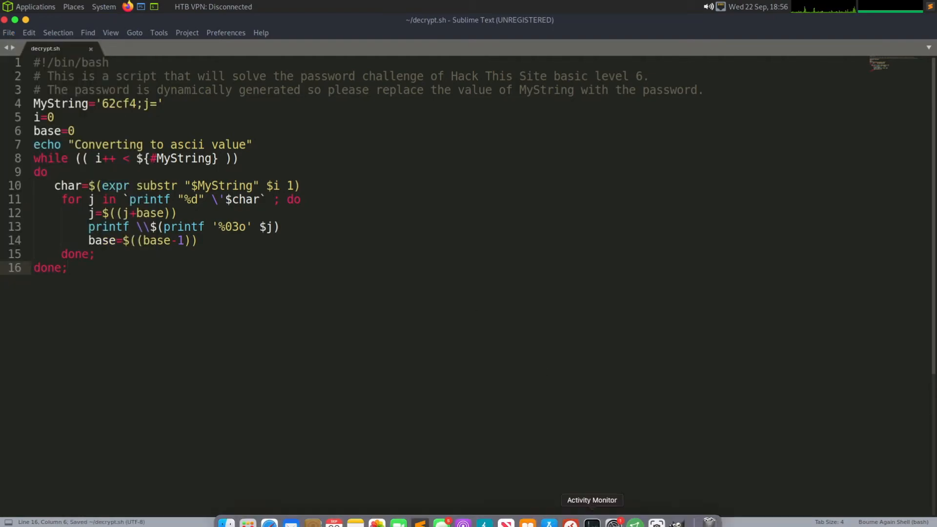
pyautogui.moveTo(497, 509)
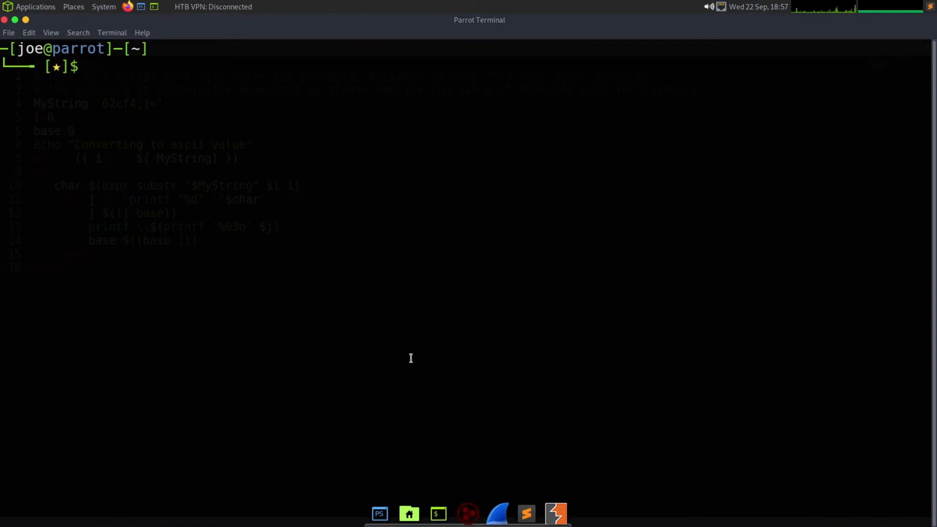
pyautogui.write('ls')
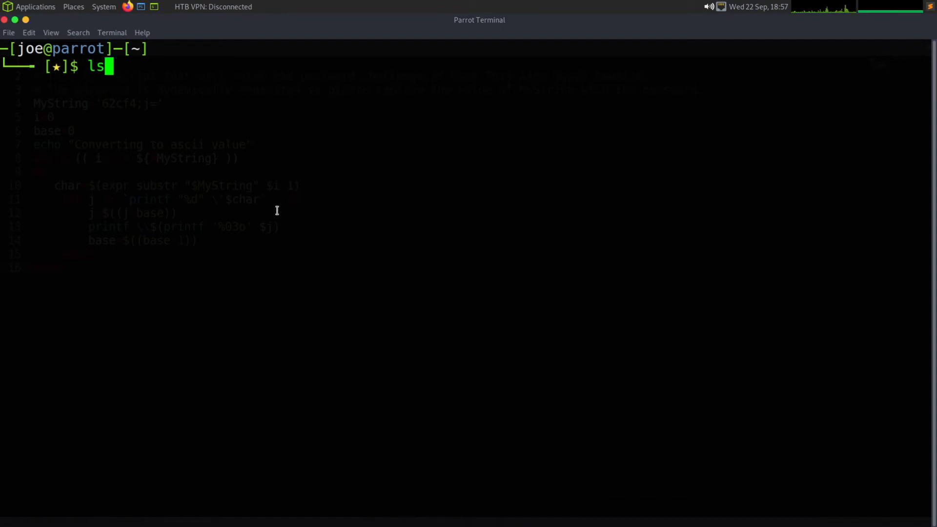
pyautogui.press('Return')
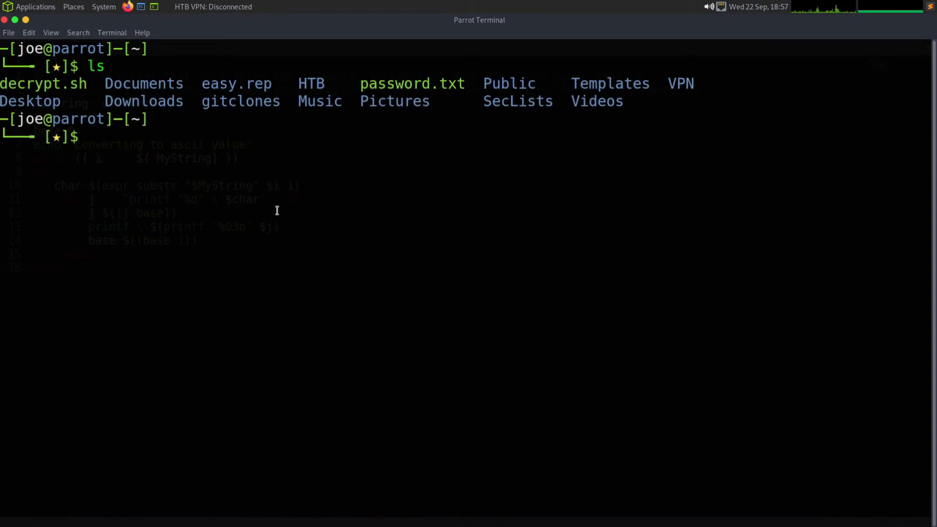
pyautogui.write('./decrypt.sh')
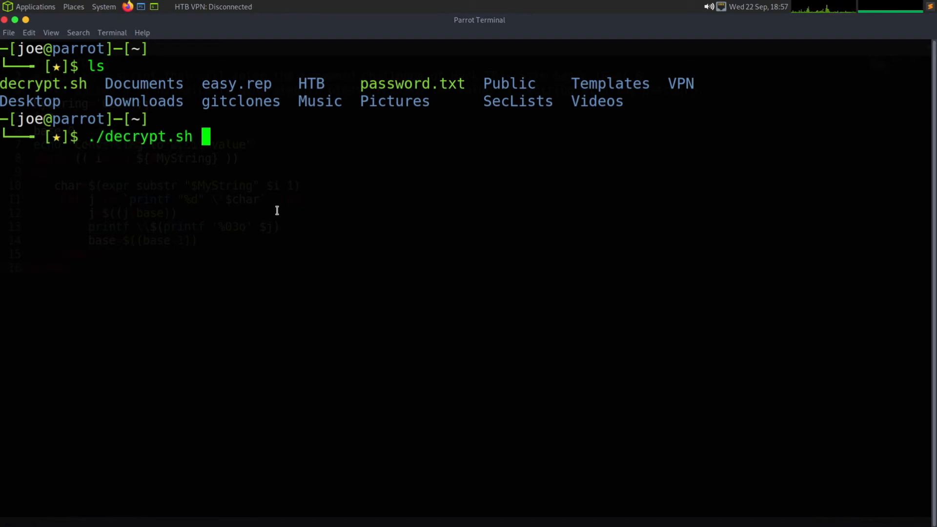
pyautogui.press('Return')
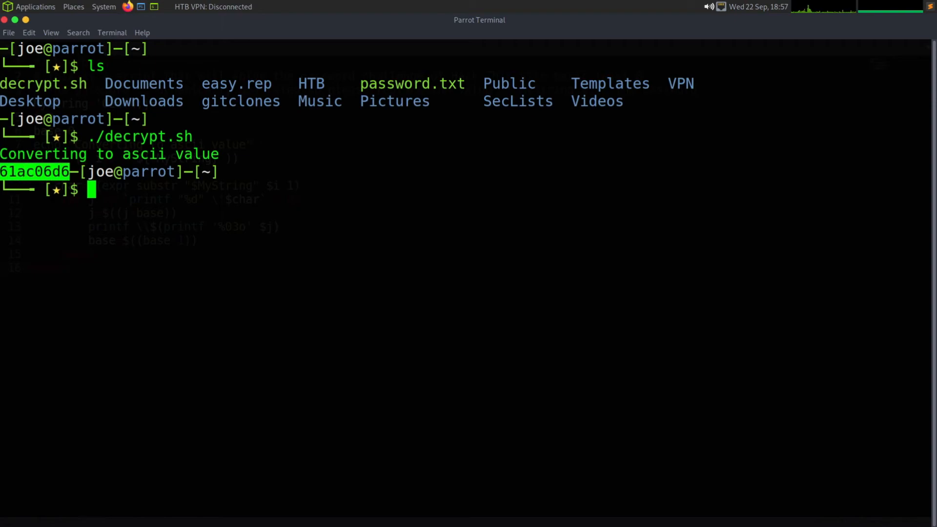
pyautogui.rightClick(59, 179)
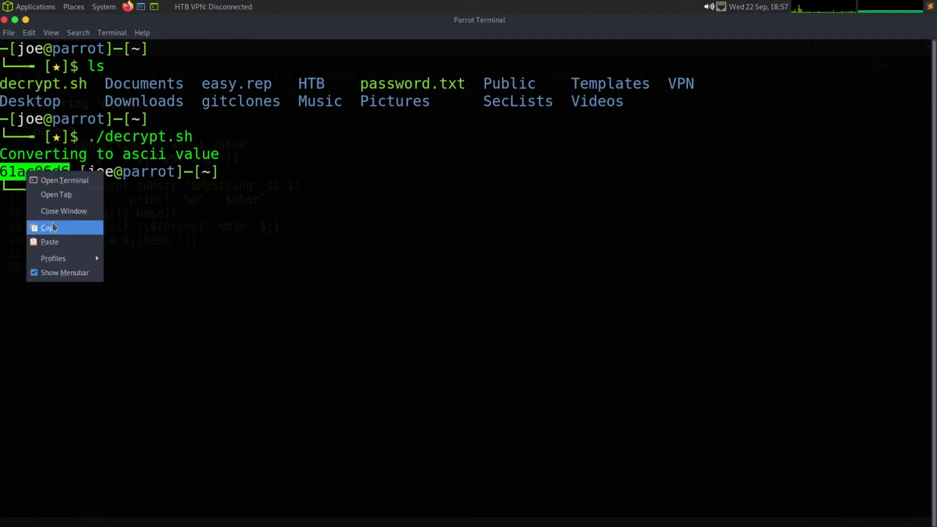
pyautogui.click(48, 228)
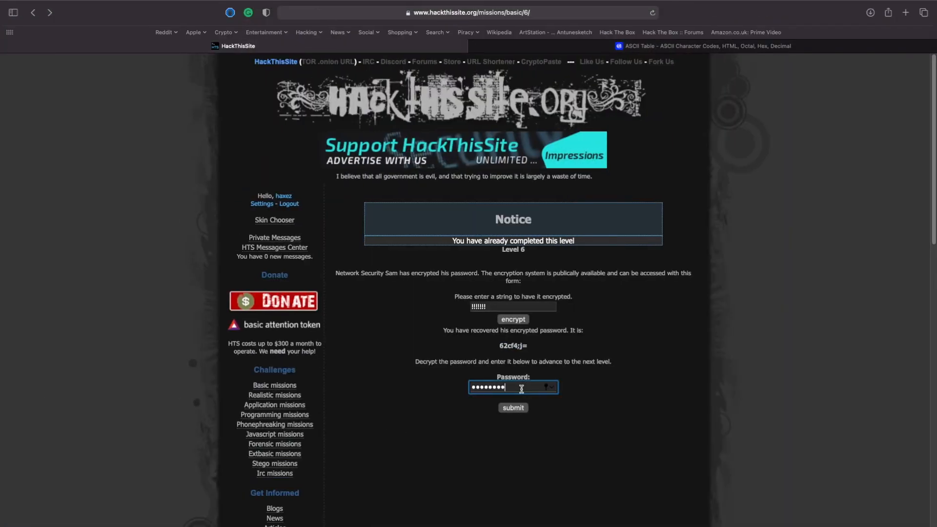
pyautogui.click(513, 408)
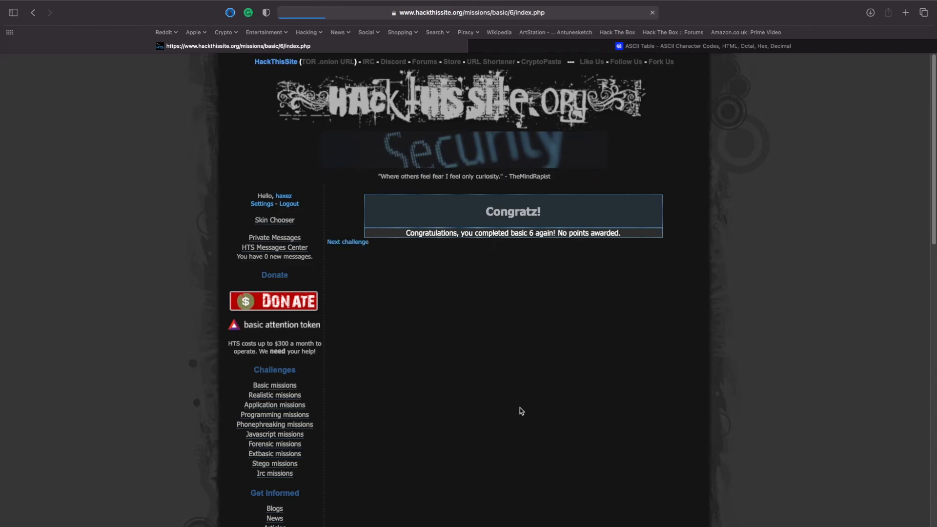